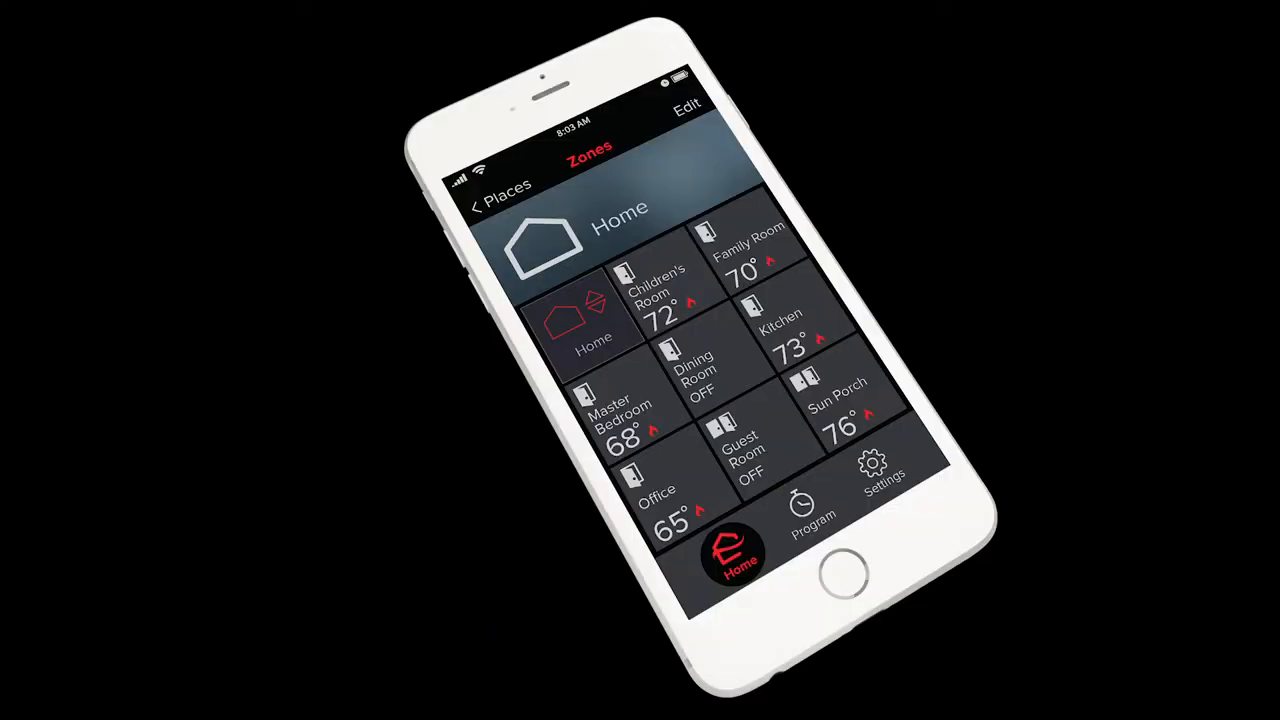
# - View the Master Bedroom thermostat, then the Living Room thermostat showing 69°–75° in Auto mode
pyautogui.click(620, 420)
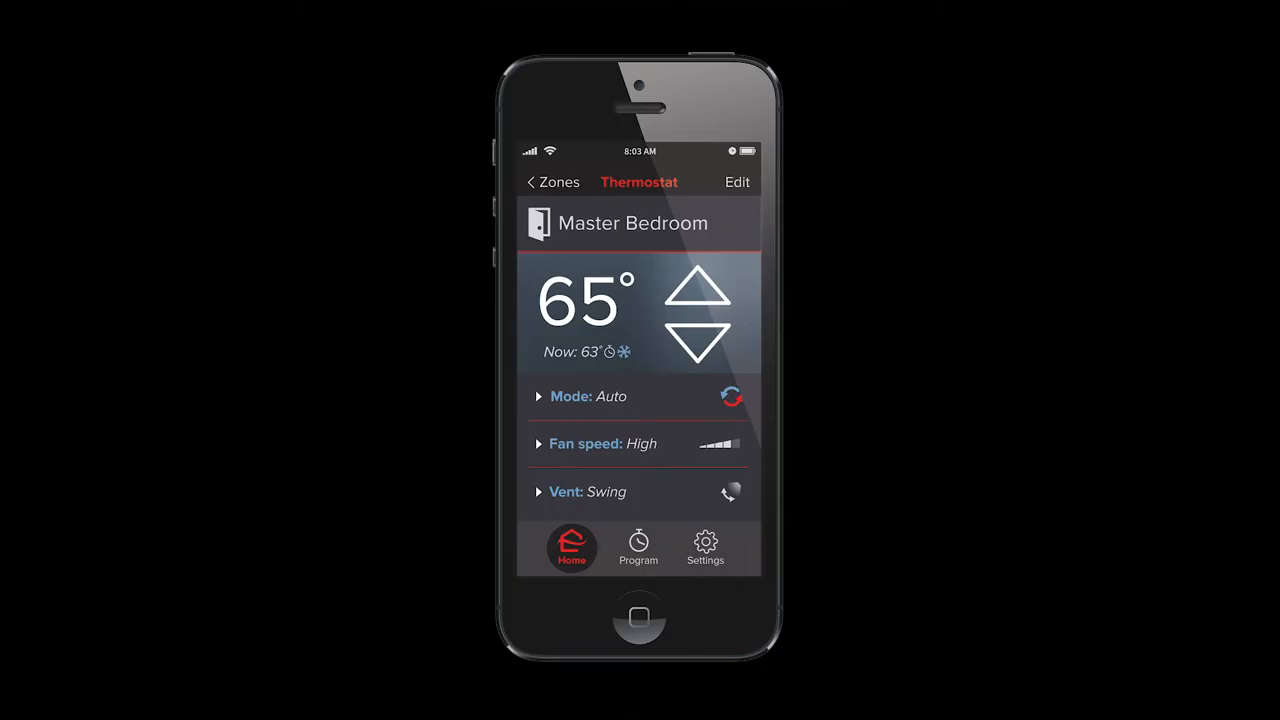
pyautogui.click(705, 545)
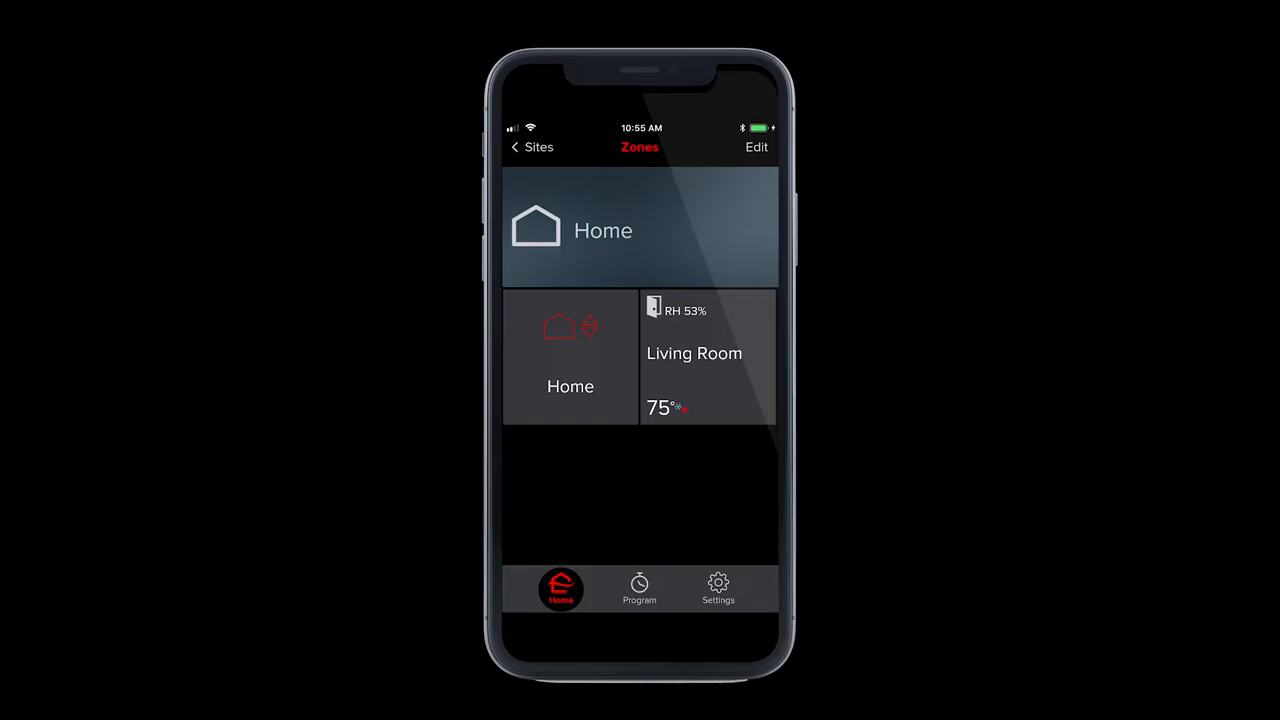
pyautogui.click(694, 355)
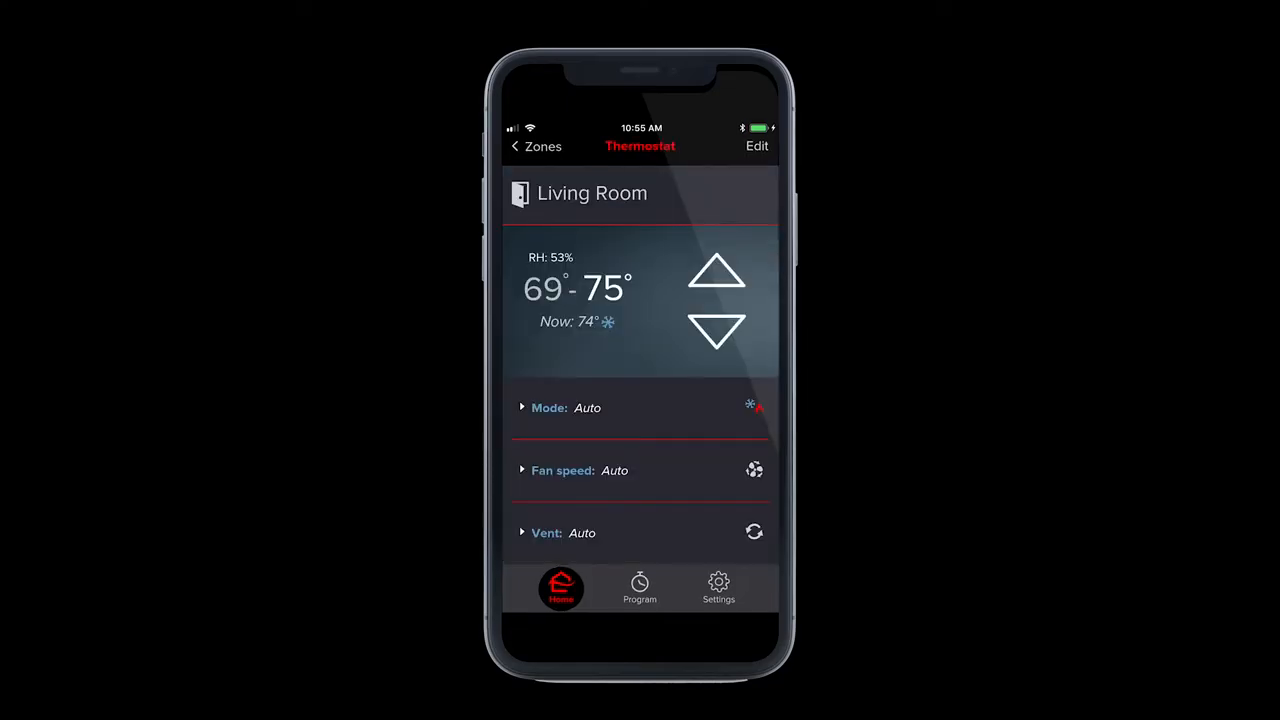
pyautogui.click(718, 587)
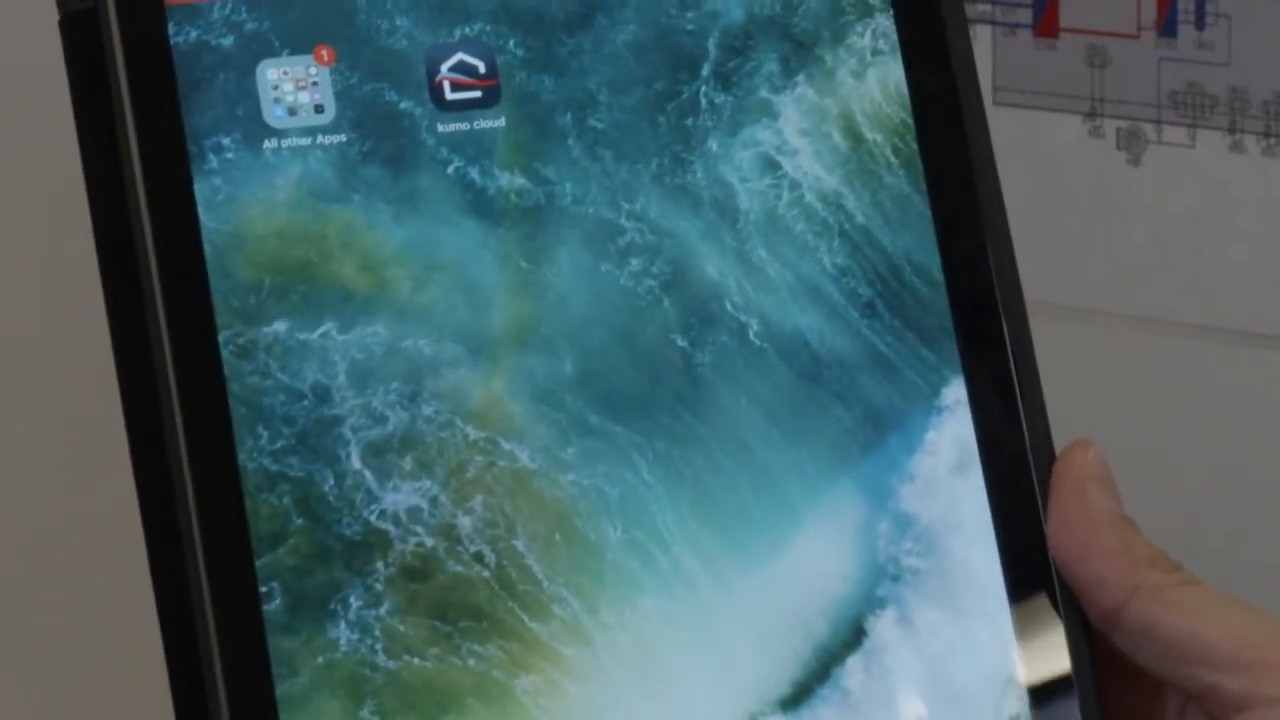
# - Launch the Kumo Cloud app from the tablet home screen
pyautogui.click(470, 85)
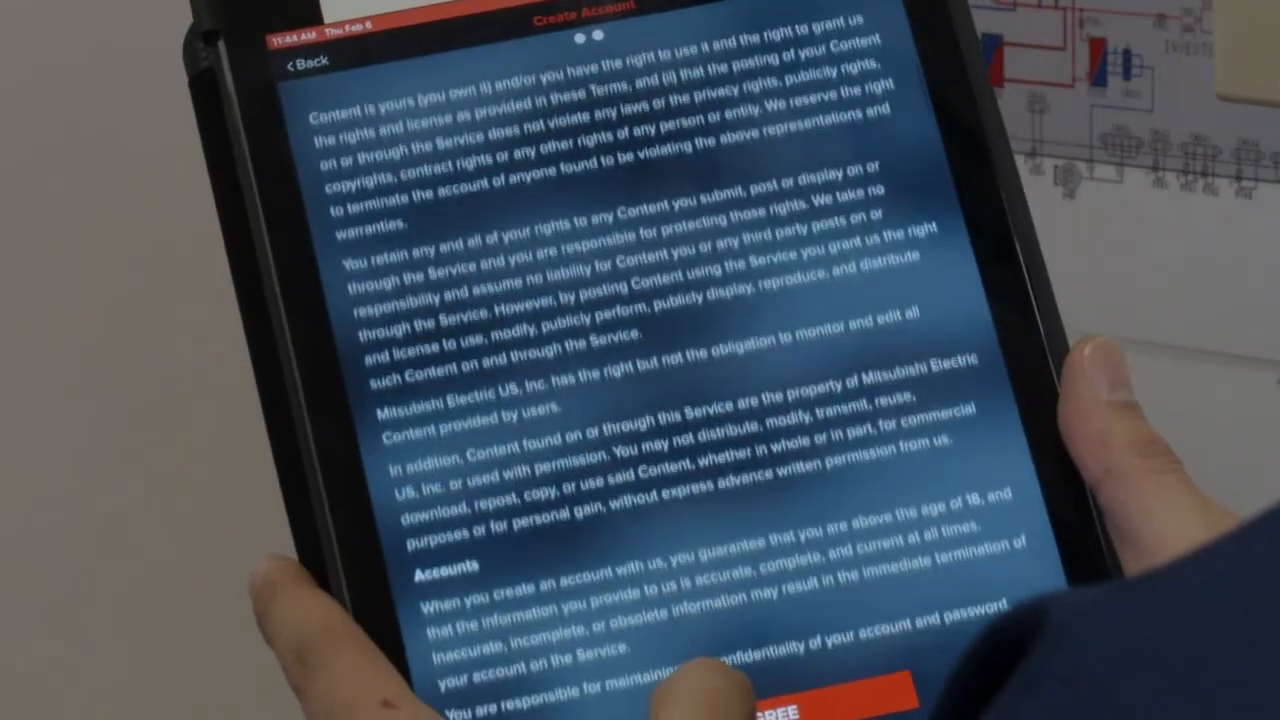
pyautogui.click(810, 697)
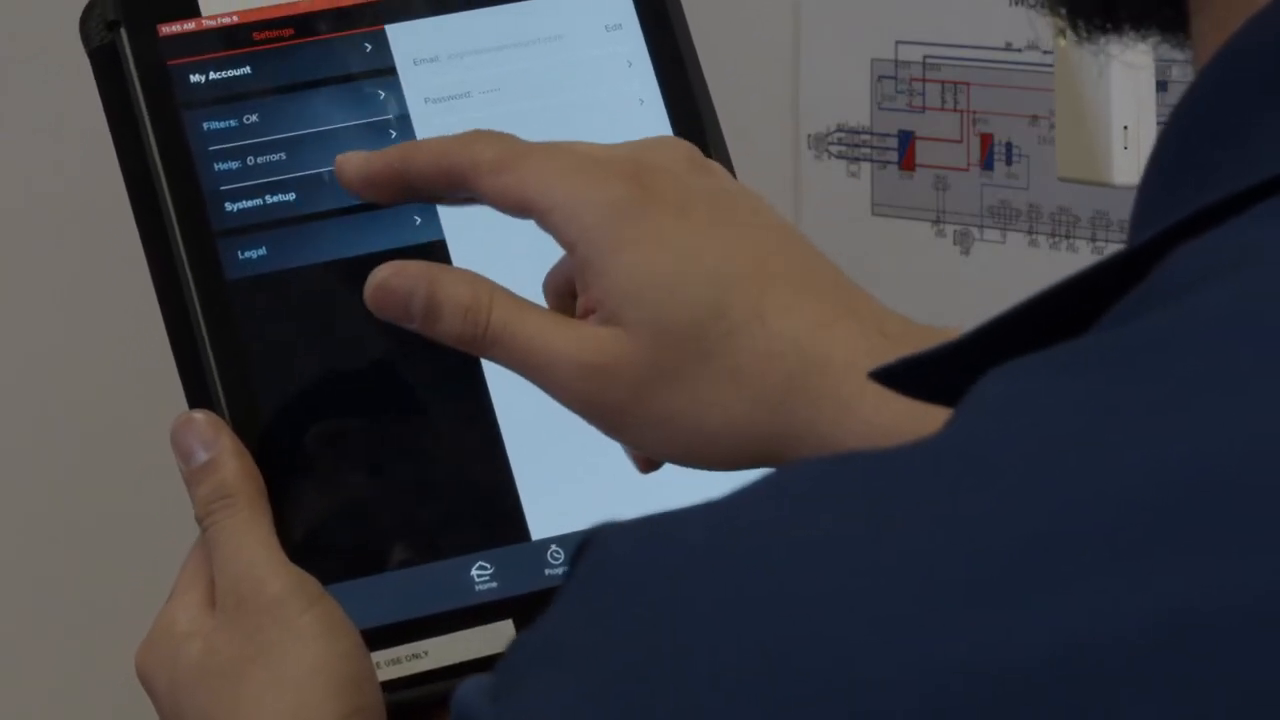
pyautogui.click(260, 195)
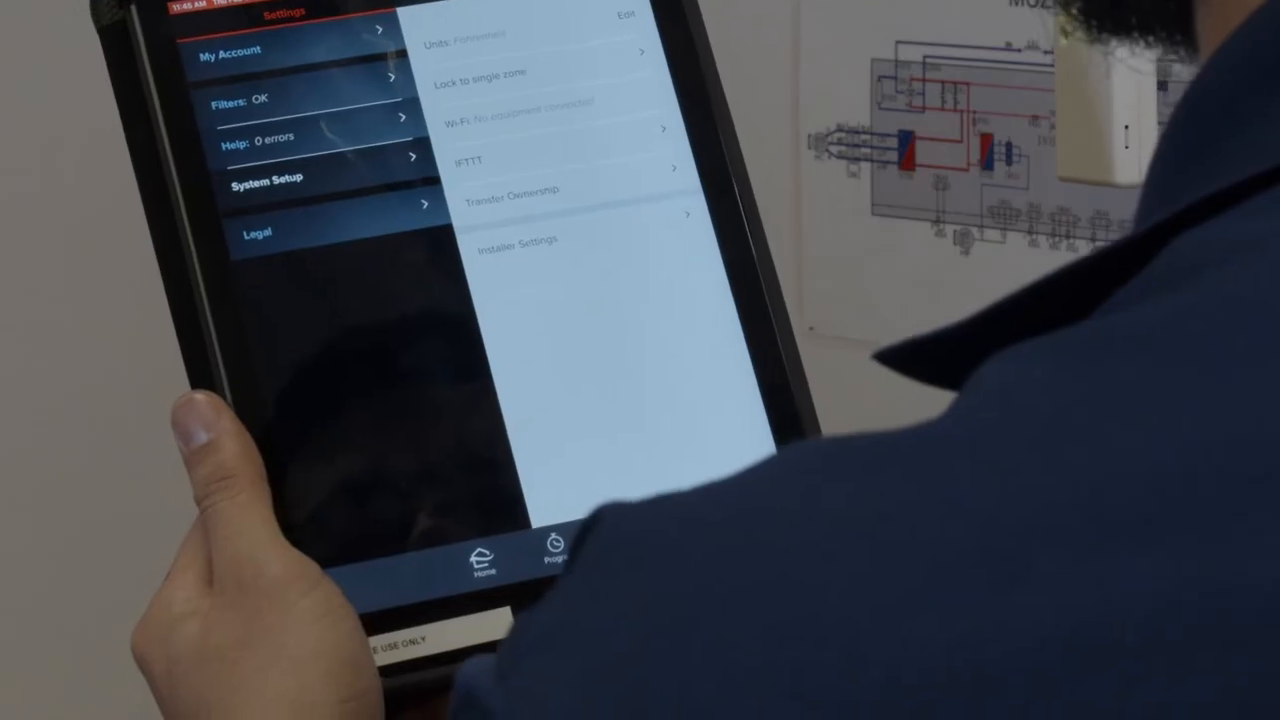
pyautogui.click(517, 240)
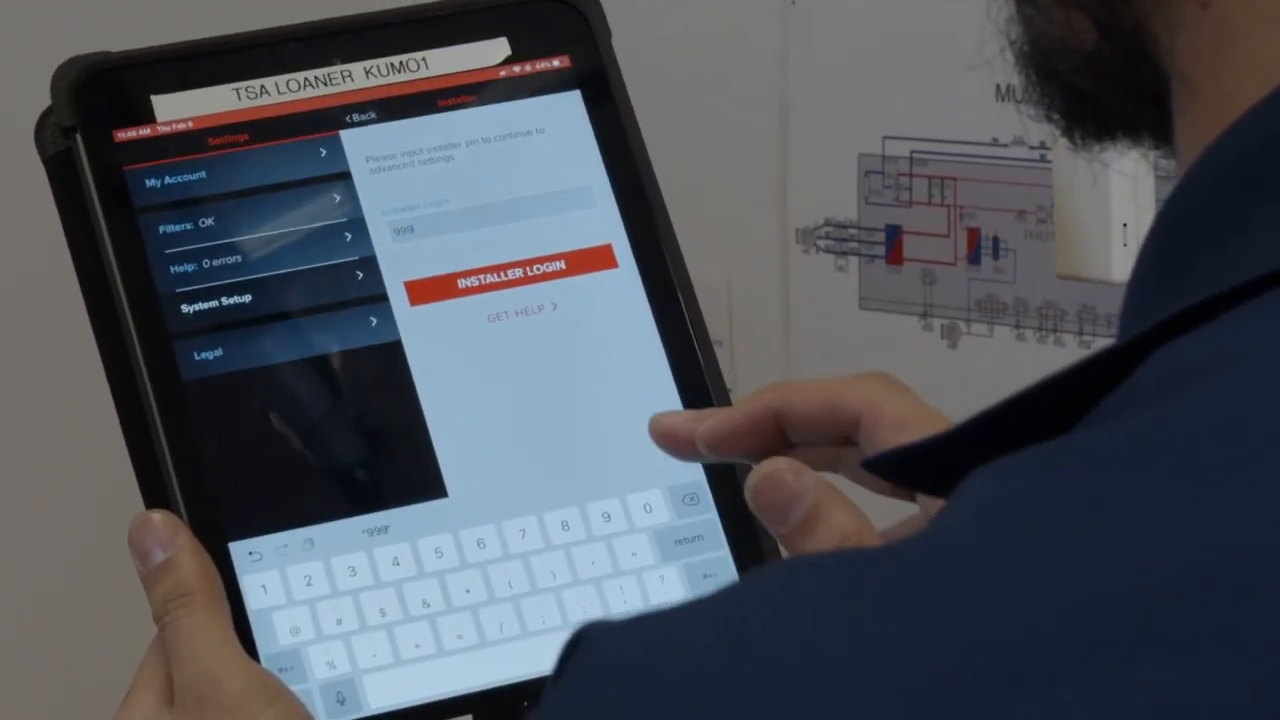
pyautogui.write('9')
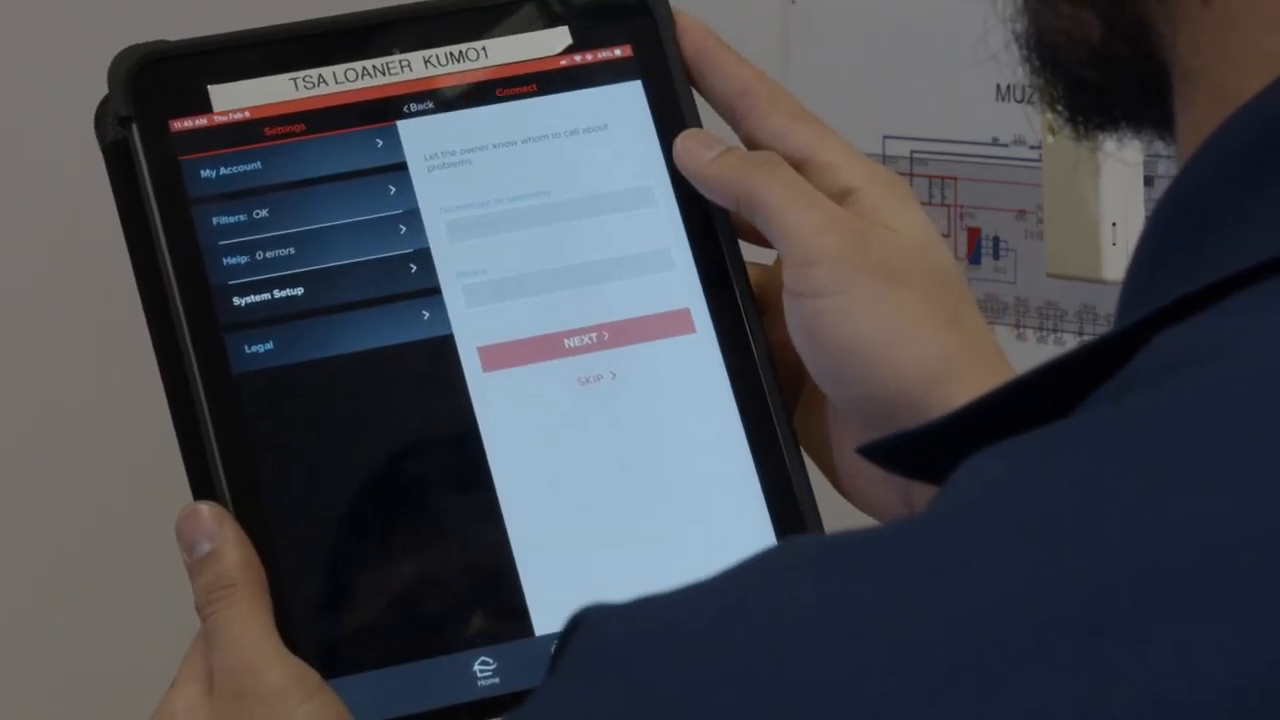
# - Skip contractor details and confirm Home as the project site
pyautogui.click(580, 230)
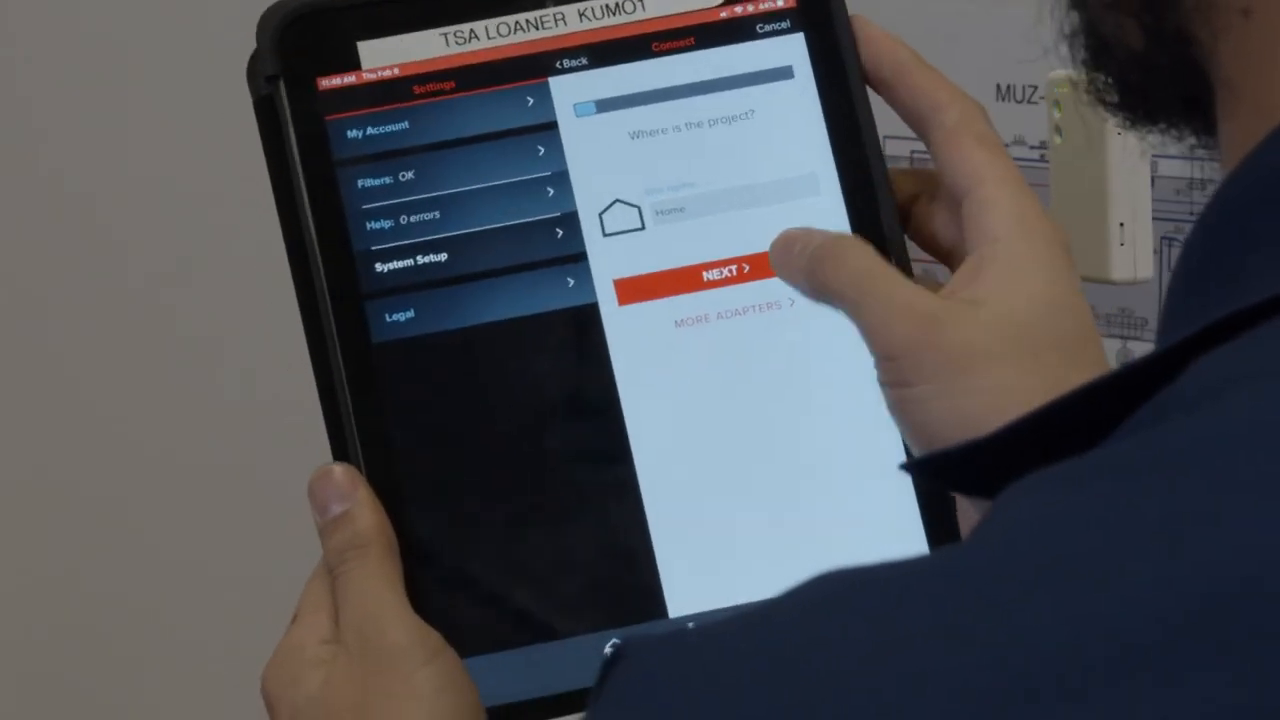
pyautogui.click(718, 269)
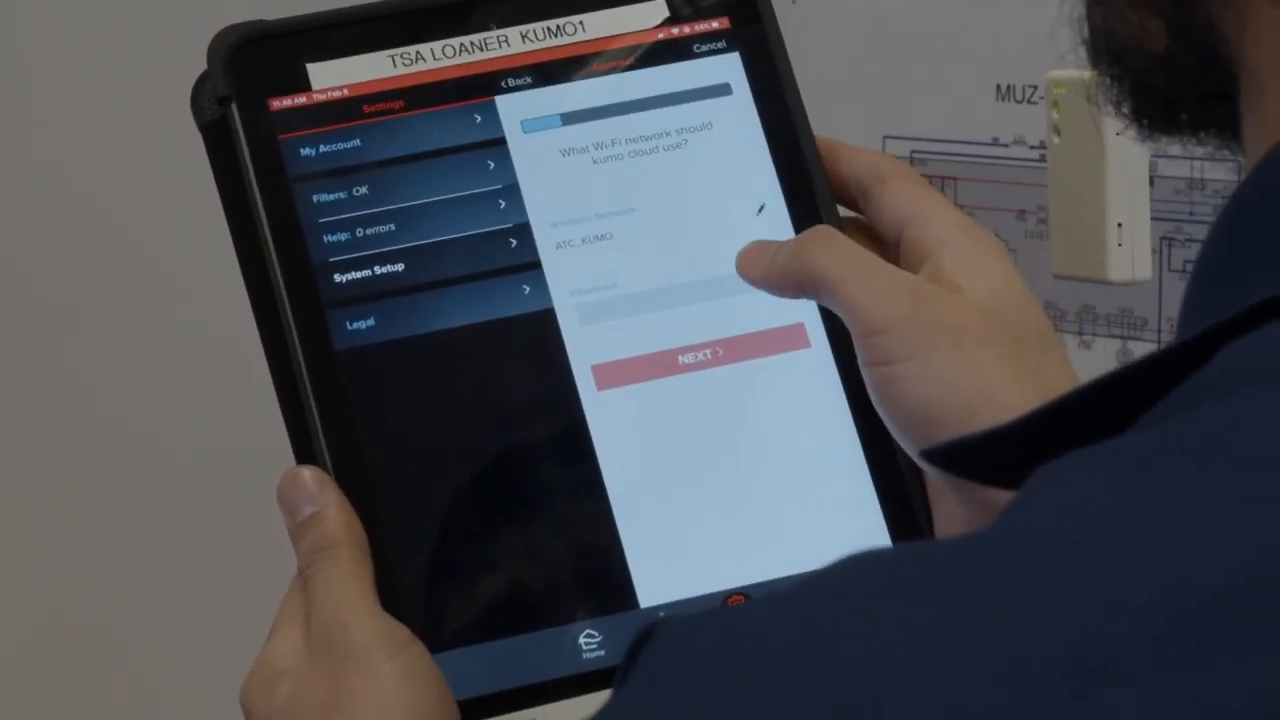
# - Enter the ATC_KUMO Wi-Fi password and submit the network credentials
pyautogui.click(600, 300)
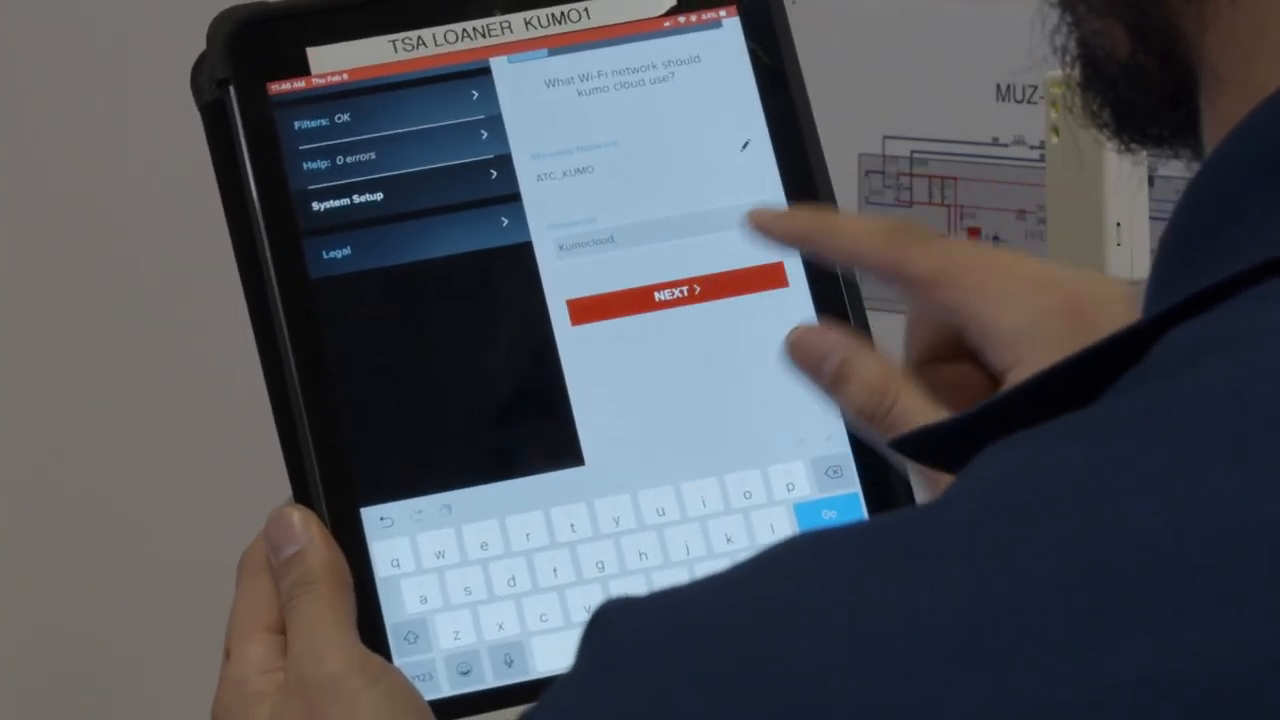
pyautogui.click(679, 291)
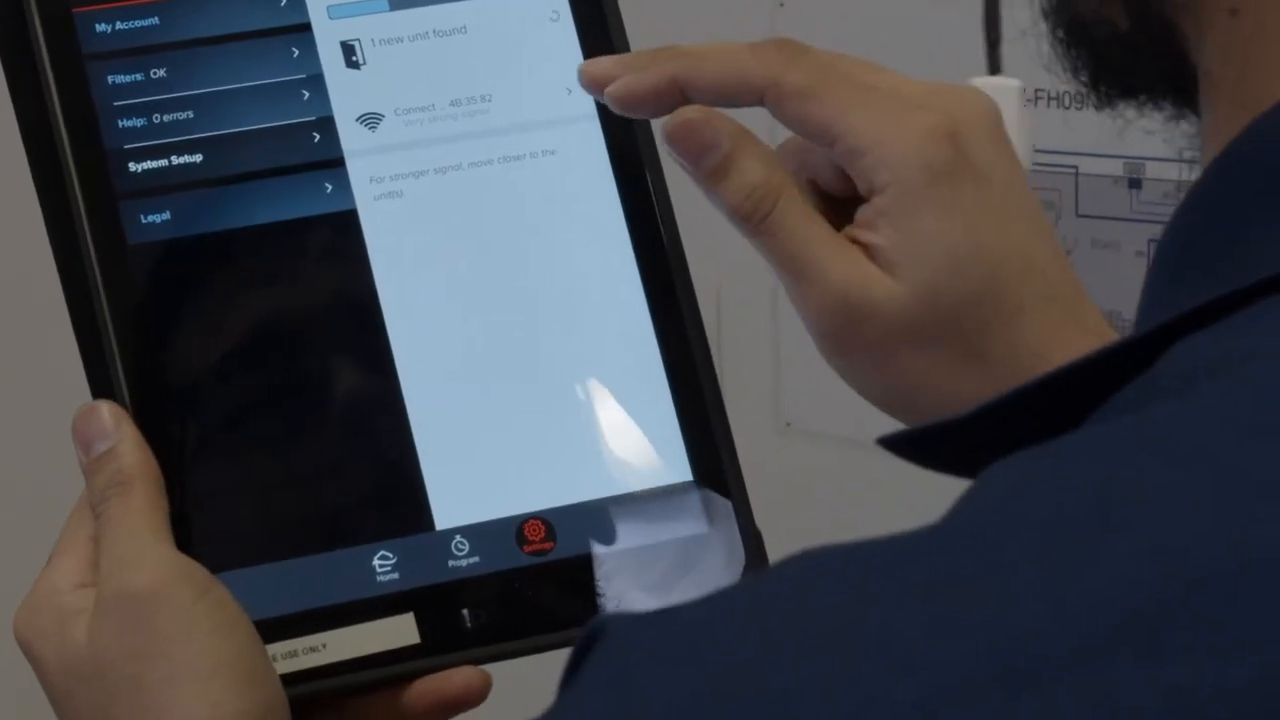
# - Connect to the newly found unit with a very strong signal
pyautogui.click(460, 107)
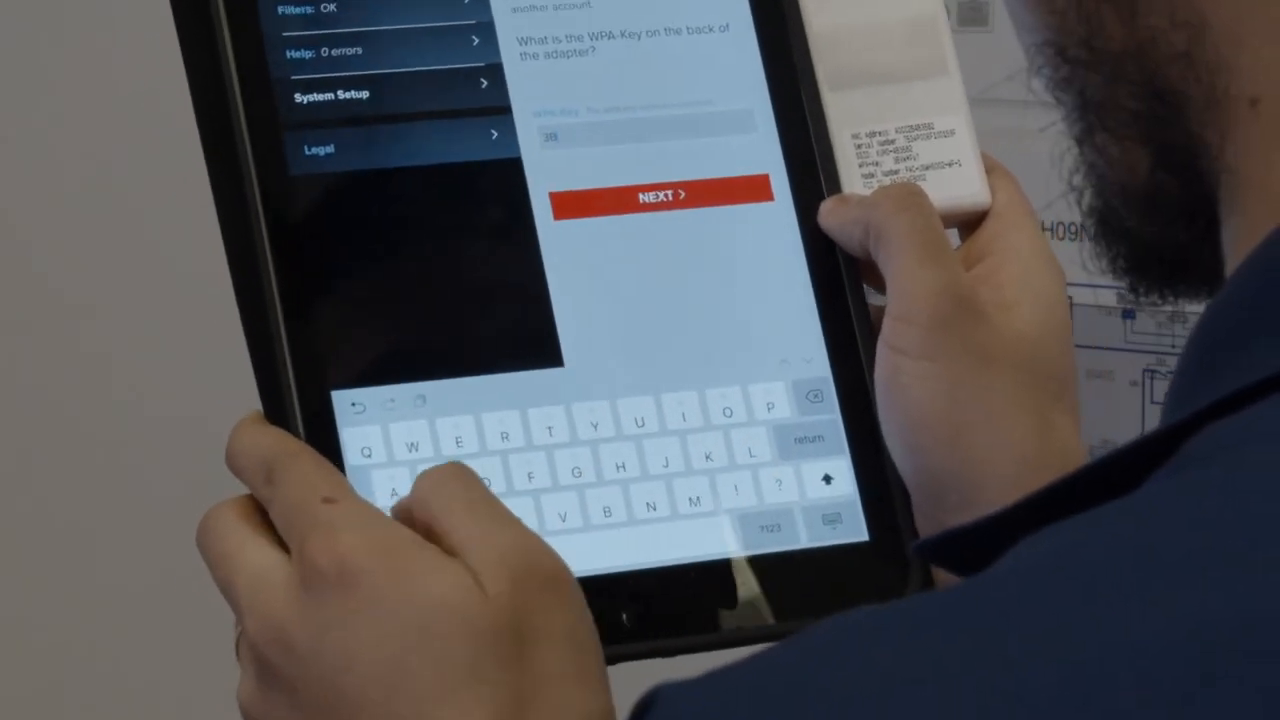
# - Enter the adapter's WPA-Key from its label and continue
pyautogui.write('V')
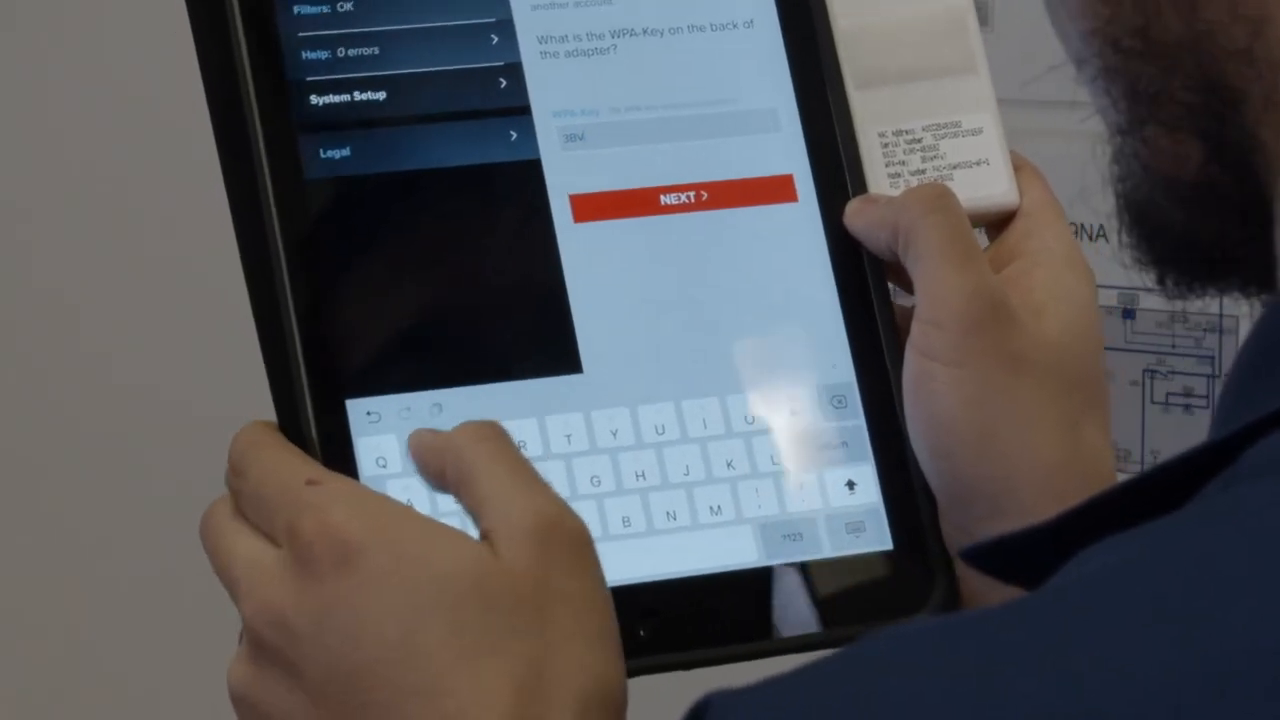
pyautogui.click(683, 195)
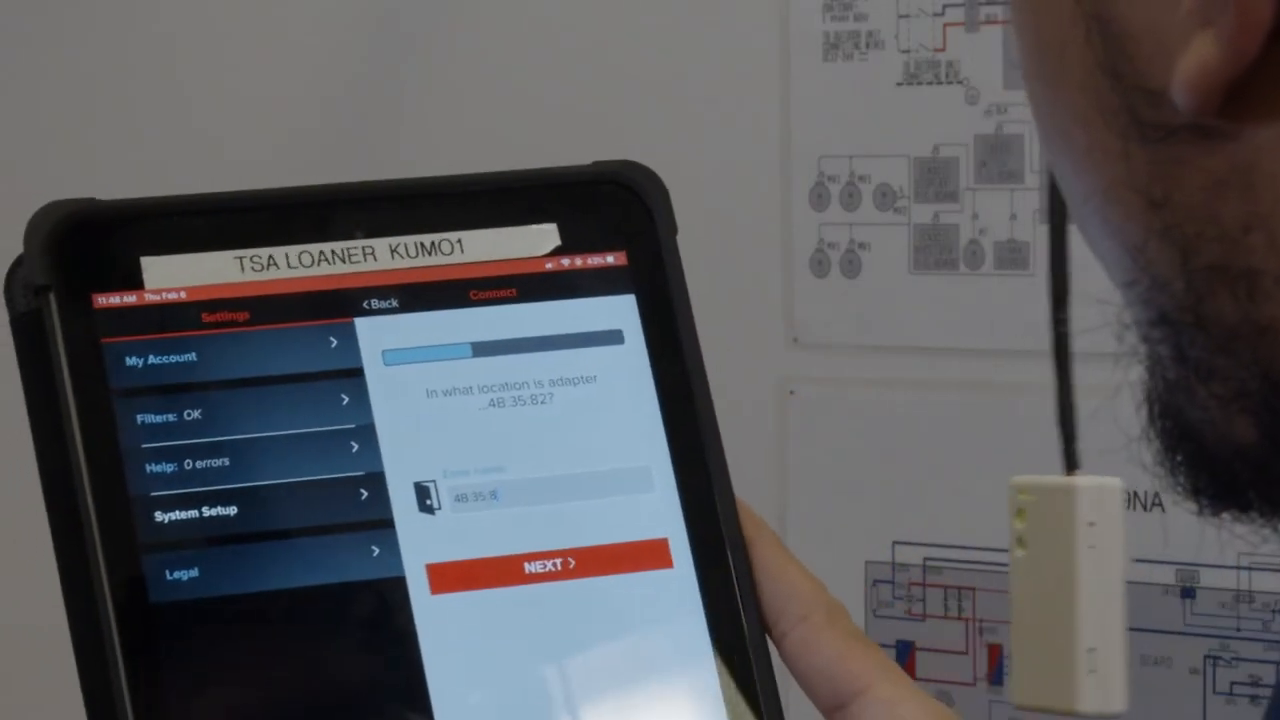
# - Name the adapter's zone Master Bedroom and continue
pyautogui.click(540, 492)
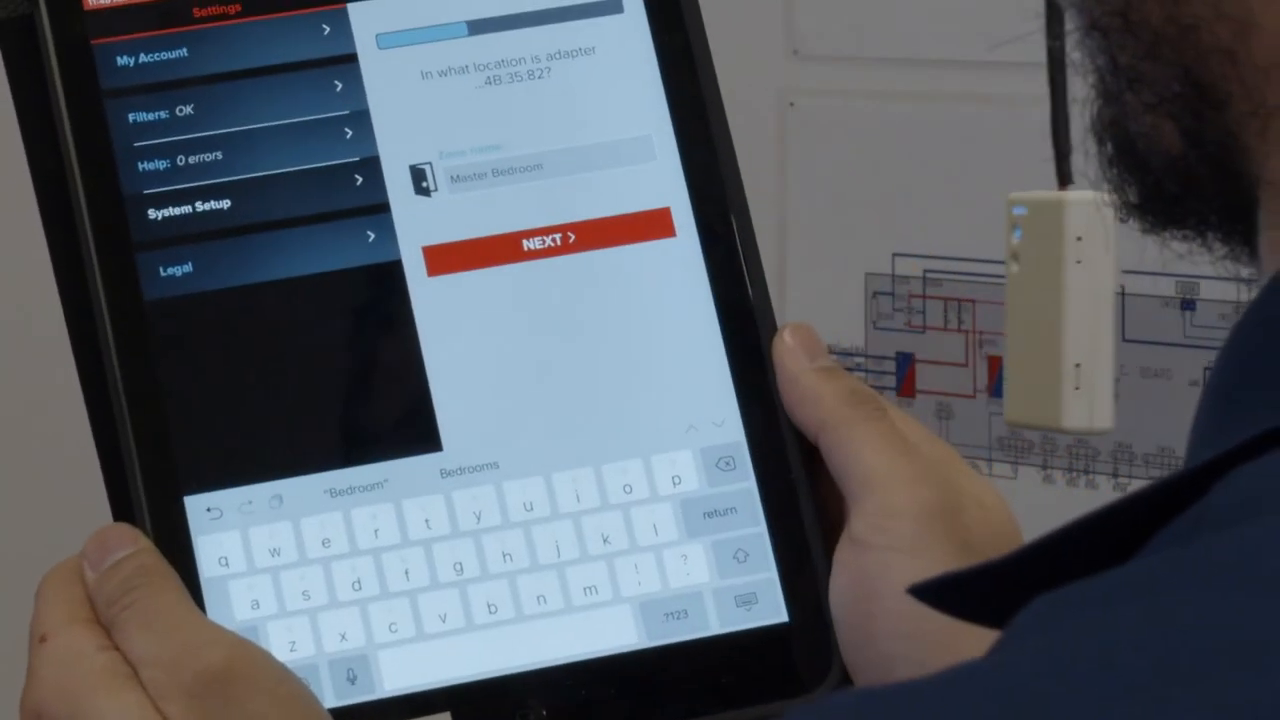
pyautogui.click(540, 237)
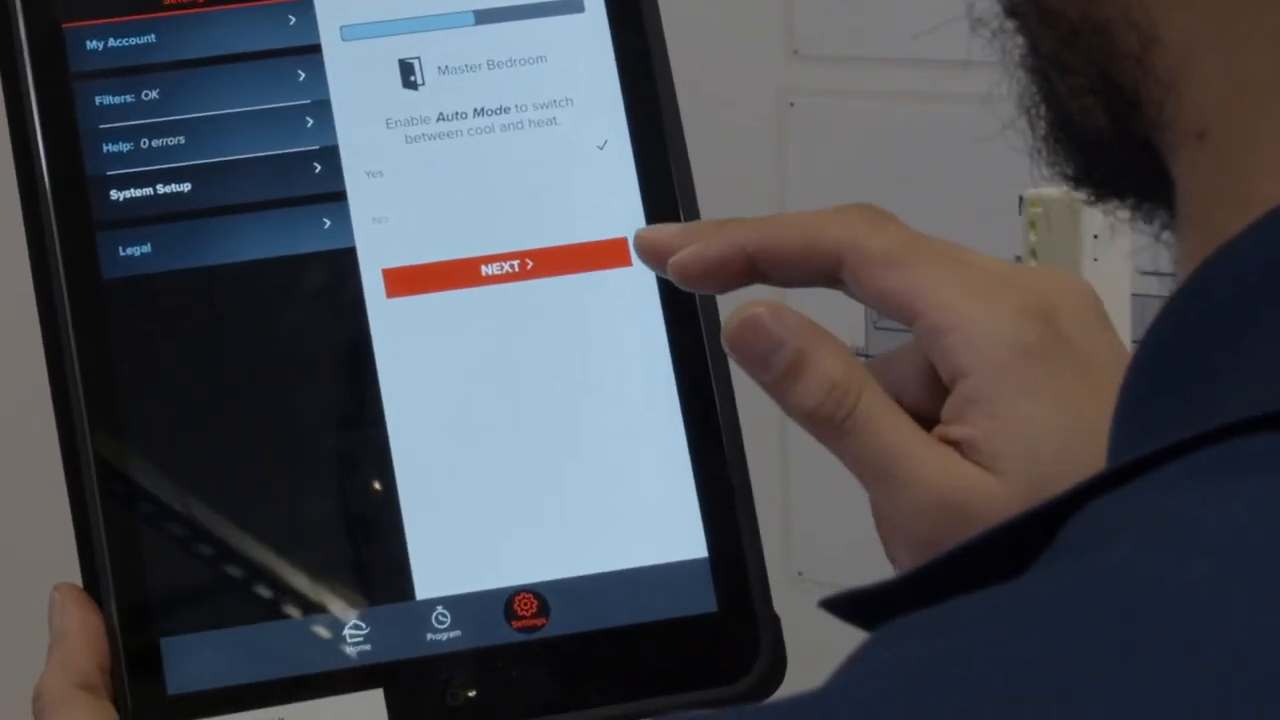
# - Answer the Auto Mode question and save the Master Bedroom unit's setup
pyautogui.click(505, 267)
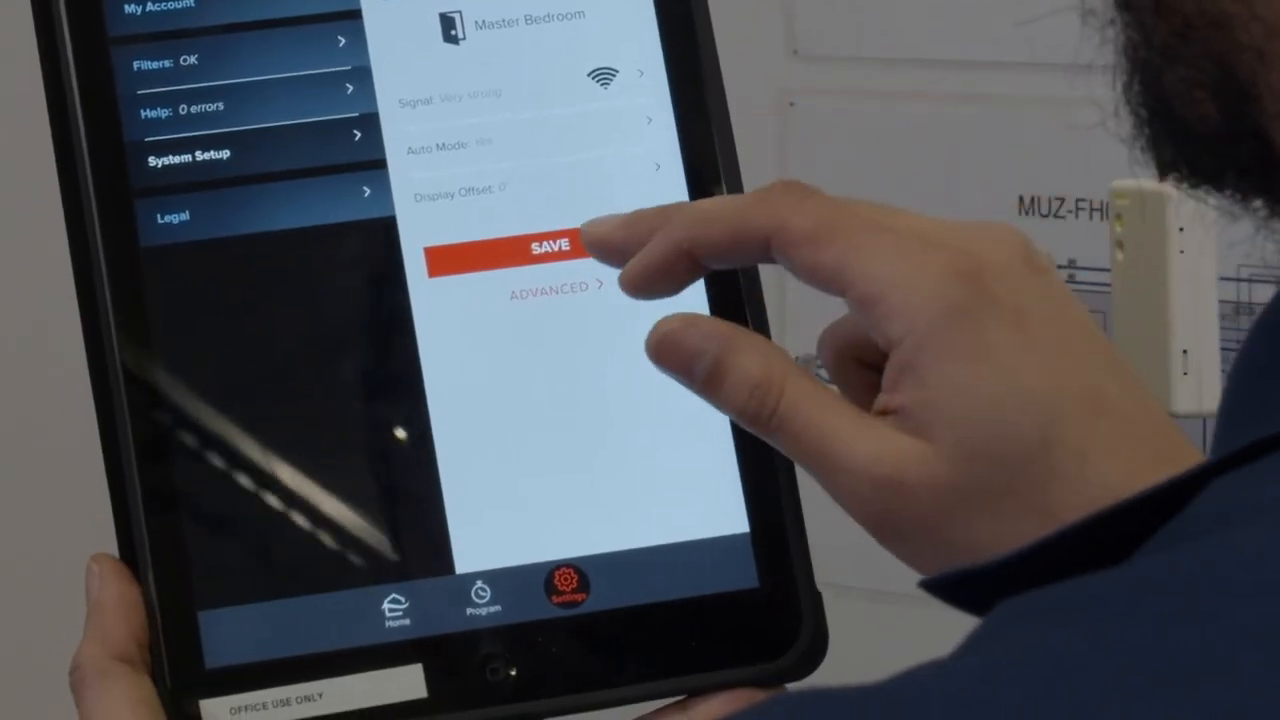
pyautogui.click(535, 245)
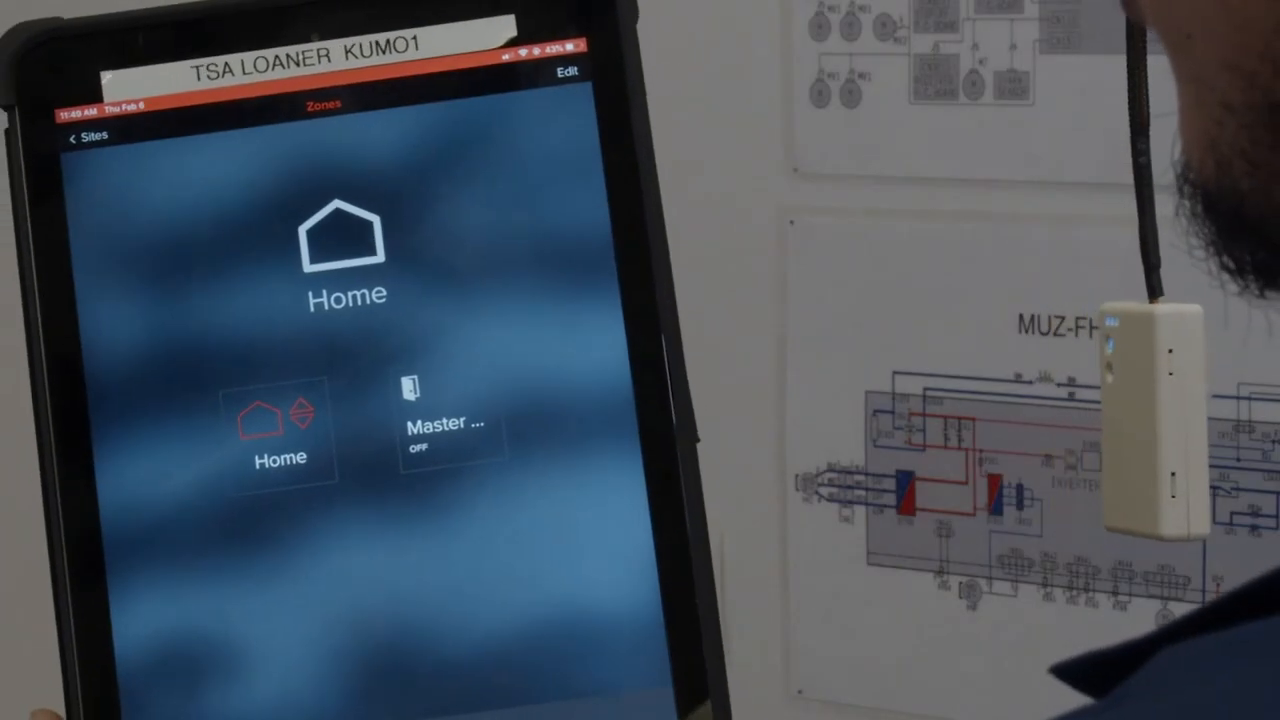
# - Switch the Master Bedroom unit to Cool and lower its set point to 70°
pyautogui.click(445, 420)
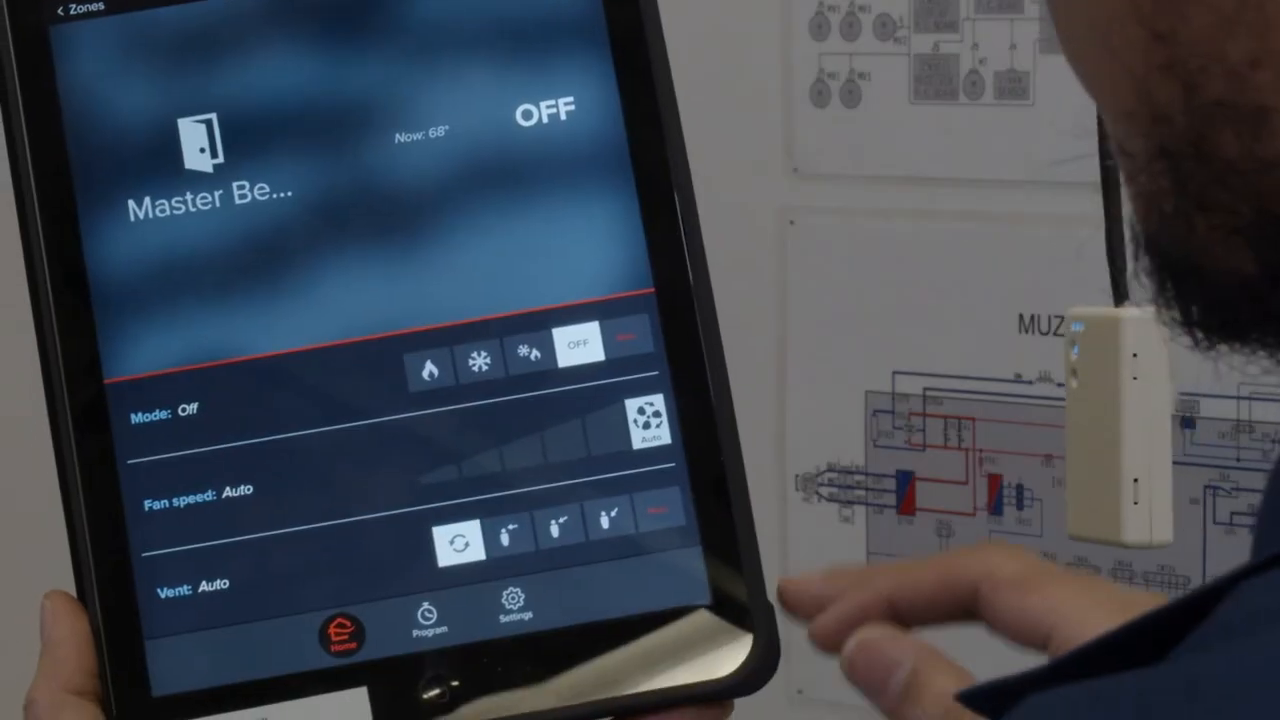
pyautogui.click(480, 361)
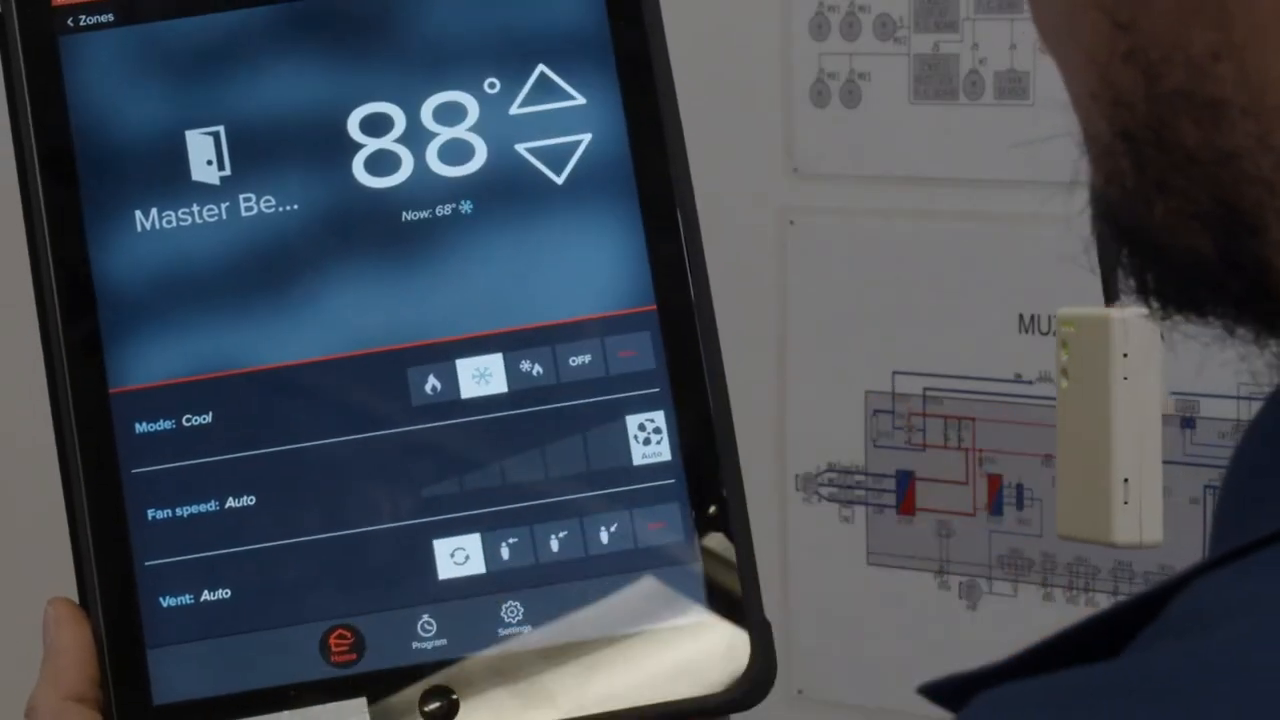
pyautogui.click(560, 160)
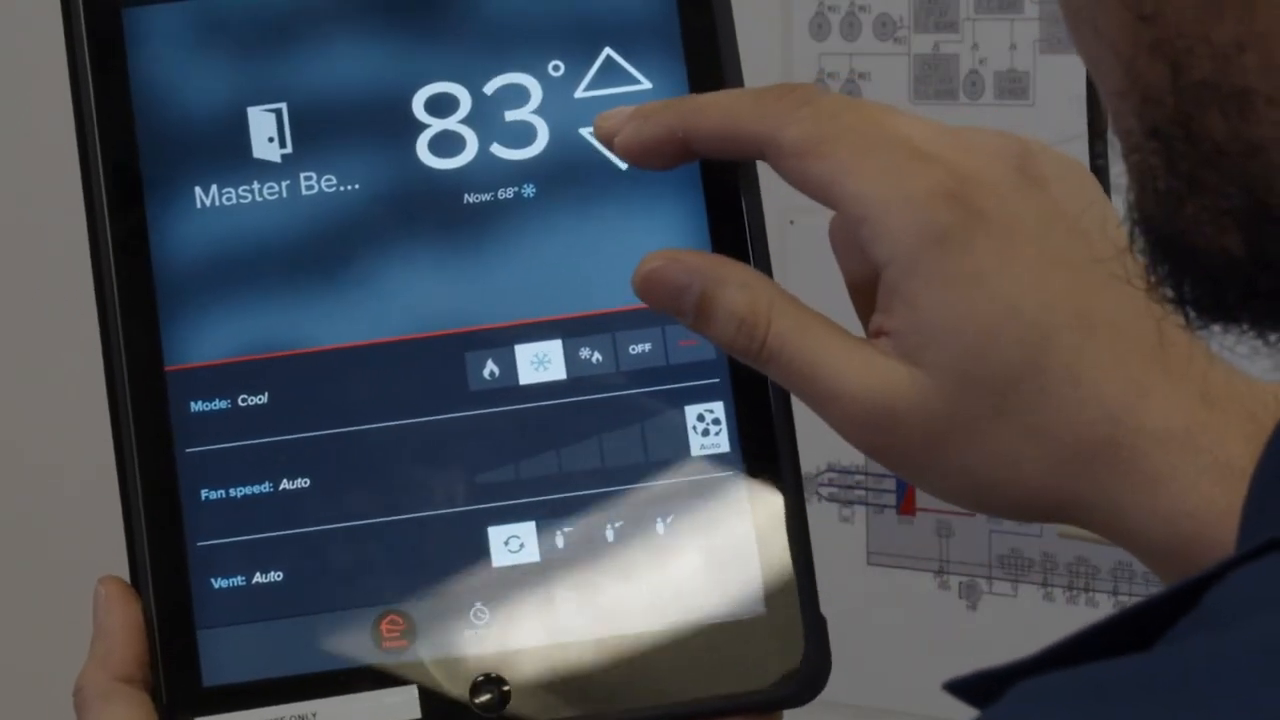
pyautogui.click(600, 145)
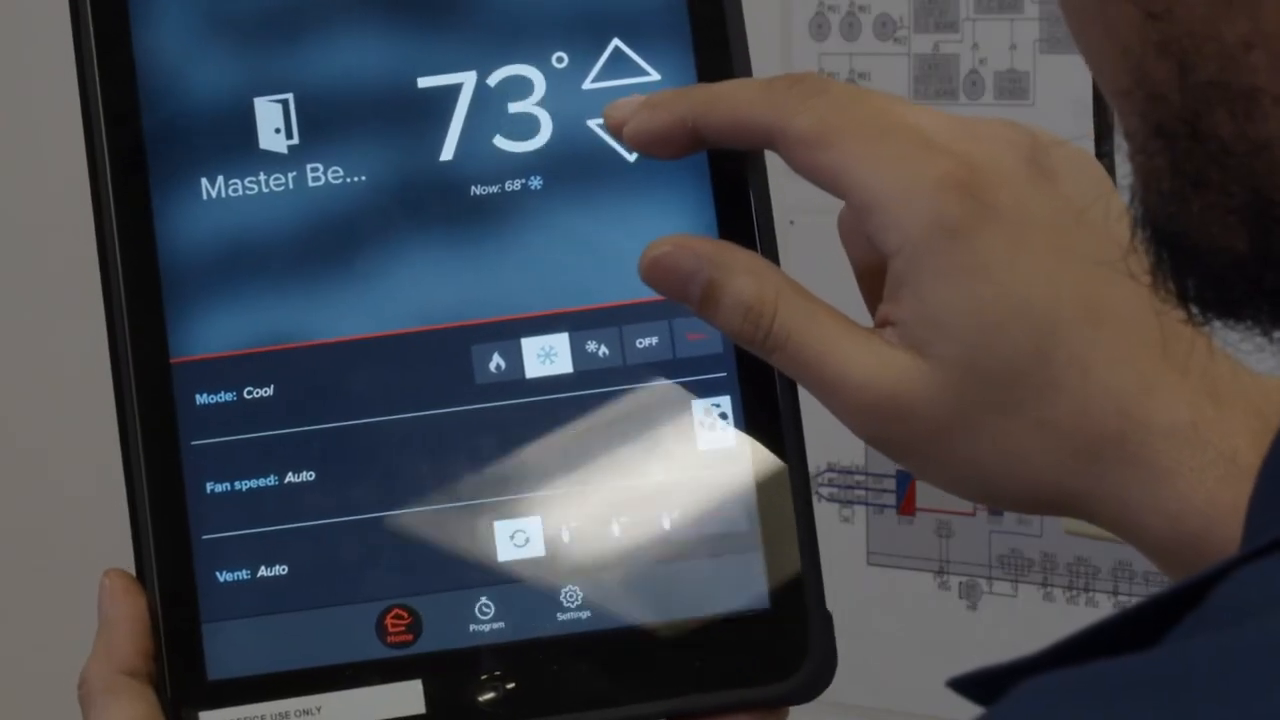
pyautogui.click(625, 135)
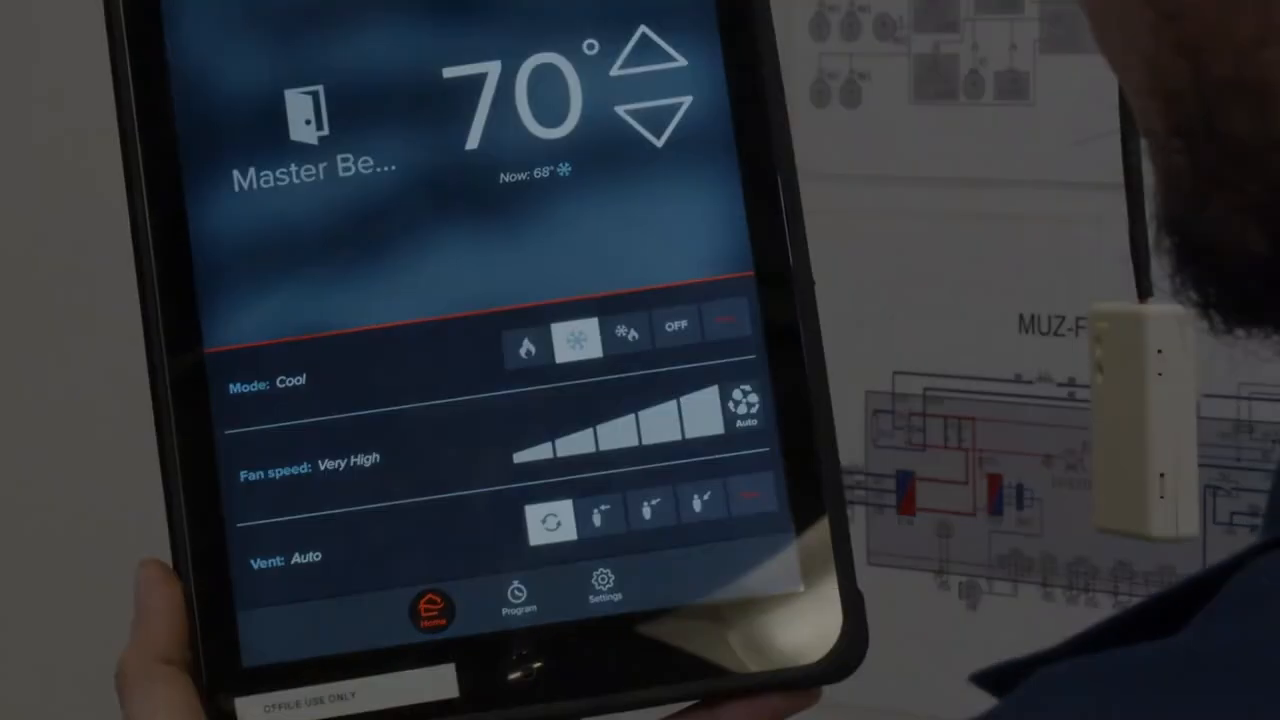
pyautogui.write('www')
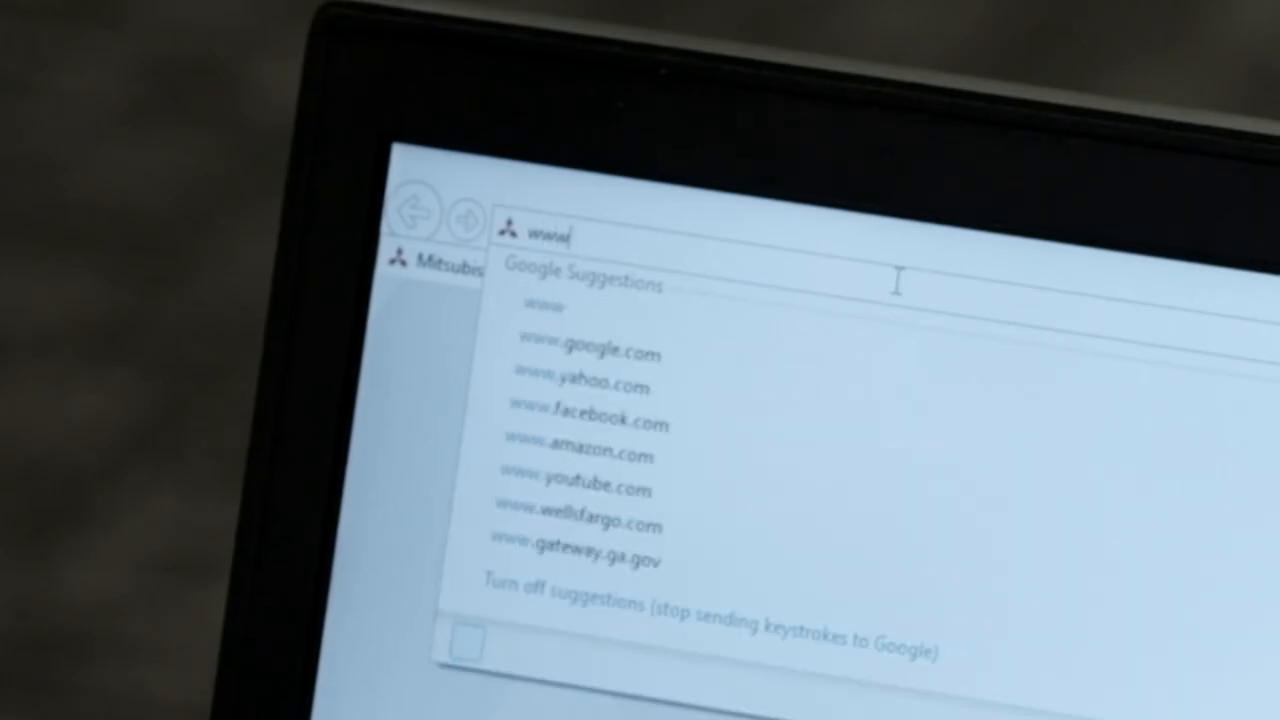